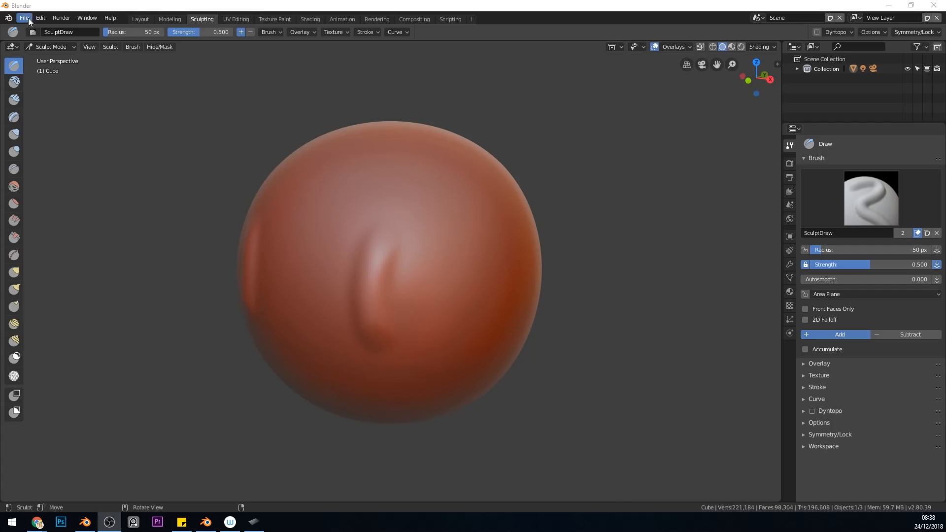
# Enable Emulate 3 Button Mouse under Edit > Preferences > Input, then close the preferences window
pyautogui.click(40, 18)
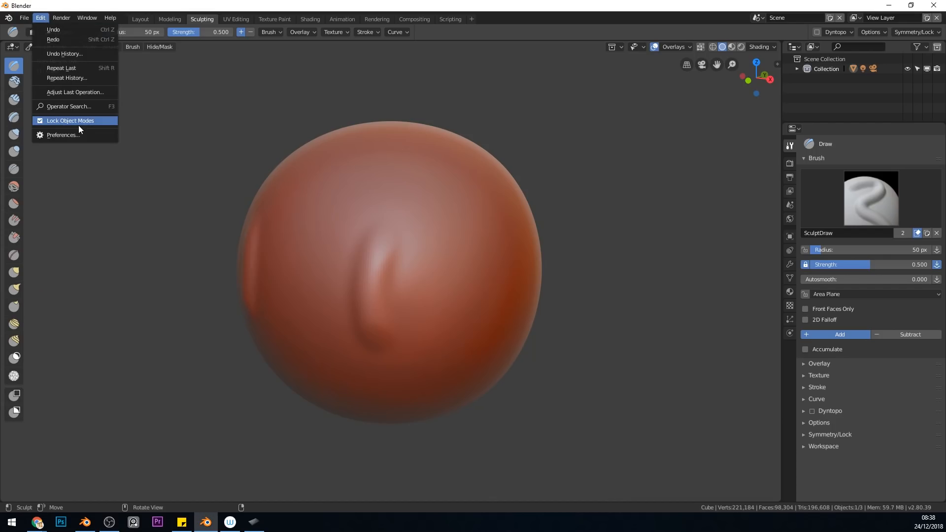
pyautogui.click(63, 134)
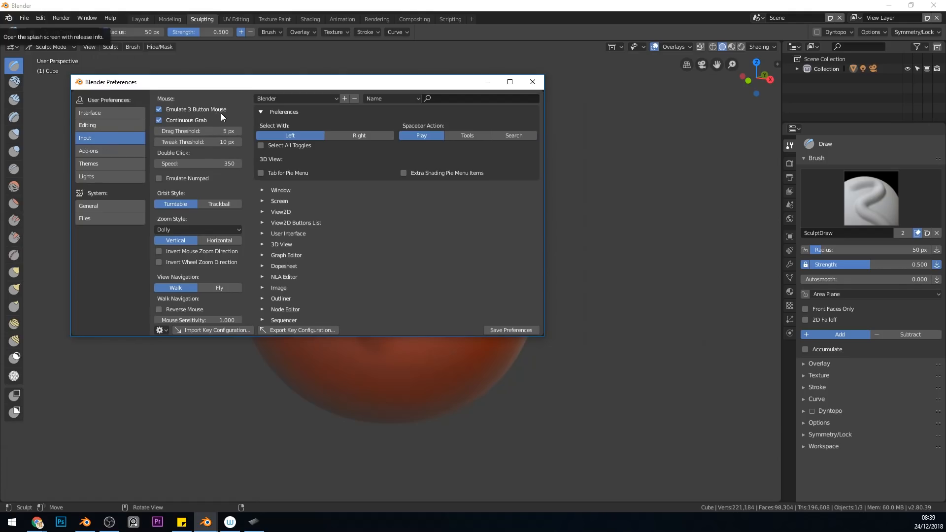
pyautogui.click(159, 109)
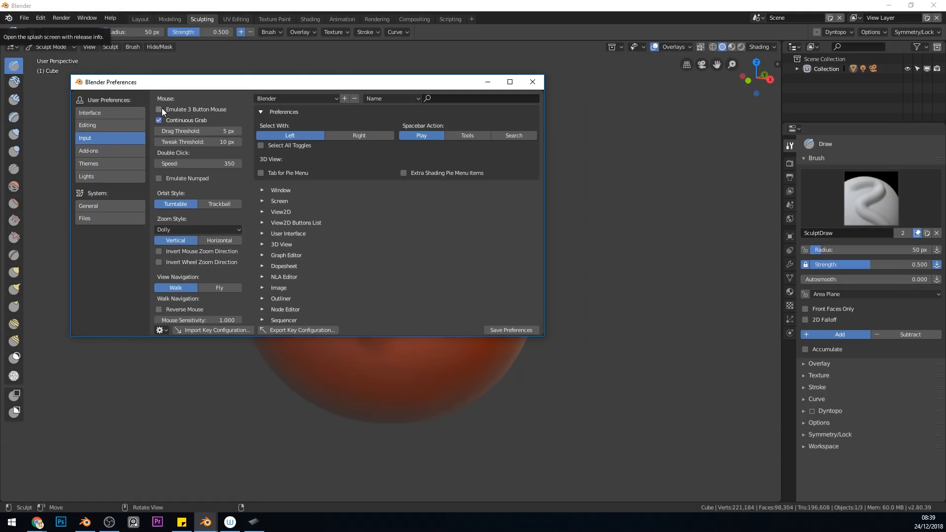
pyautogui.click(158, 109)
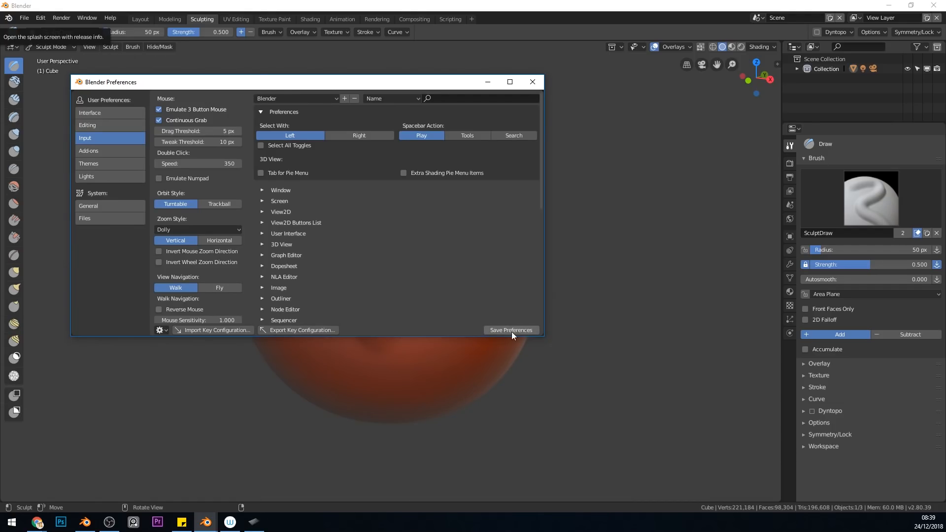
pyautogui.moveTo(532, 81)
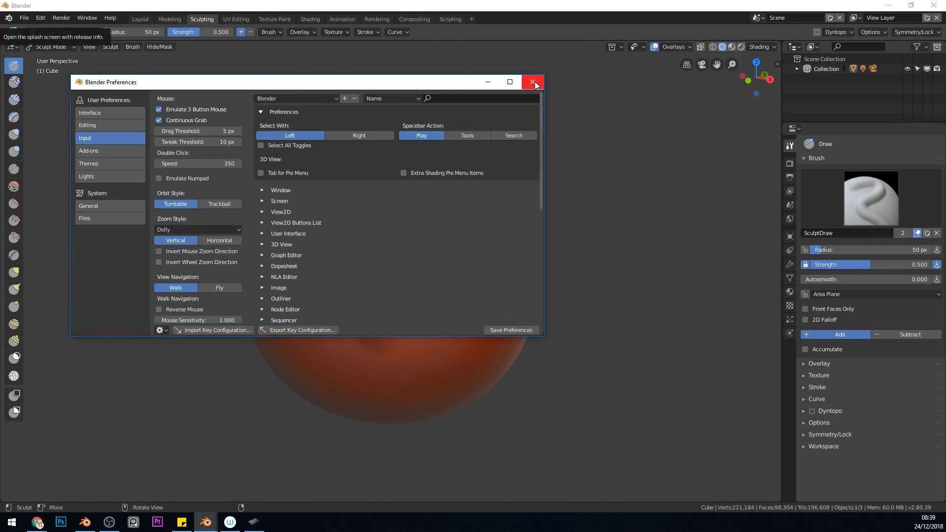
pyautogui.click(532, 81)
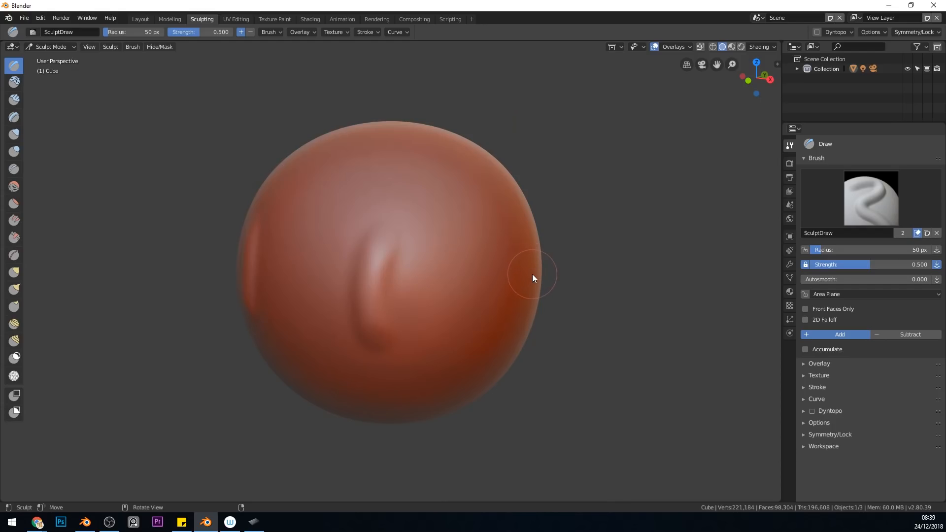
pyautogui.moveTo(558, 282)
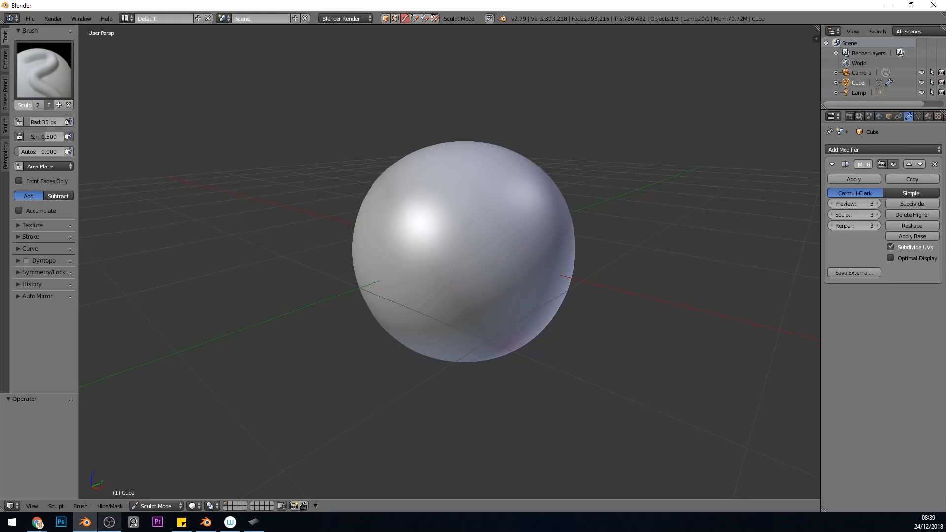
# Tick Emulate 3 Button Mouse in File > User Preferences > Input and save user settings
pyautogui.click(29, 18)
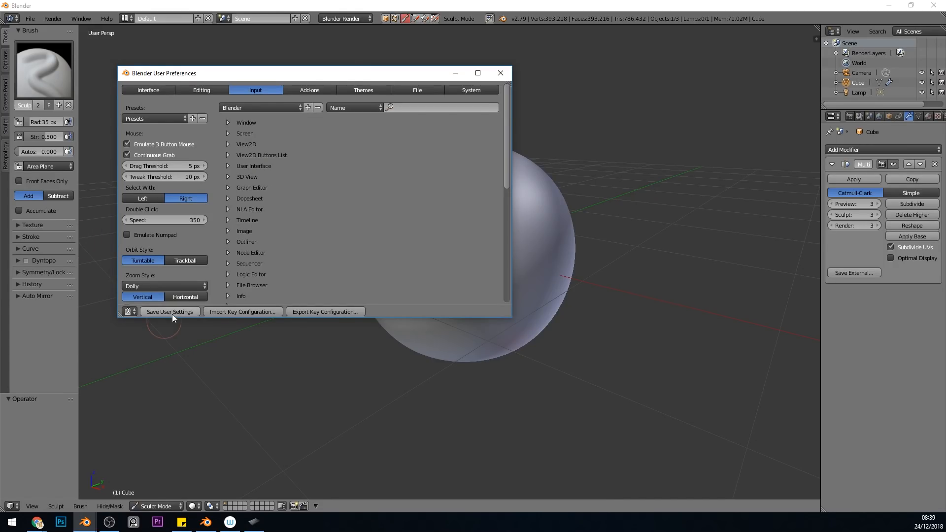
pyautogui.click(500, 73)
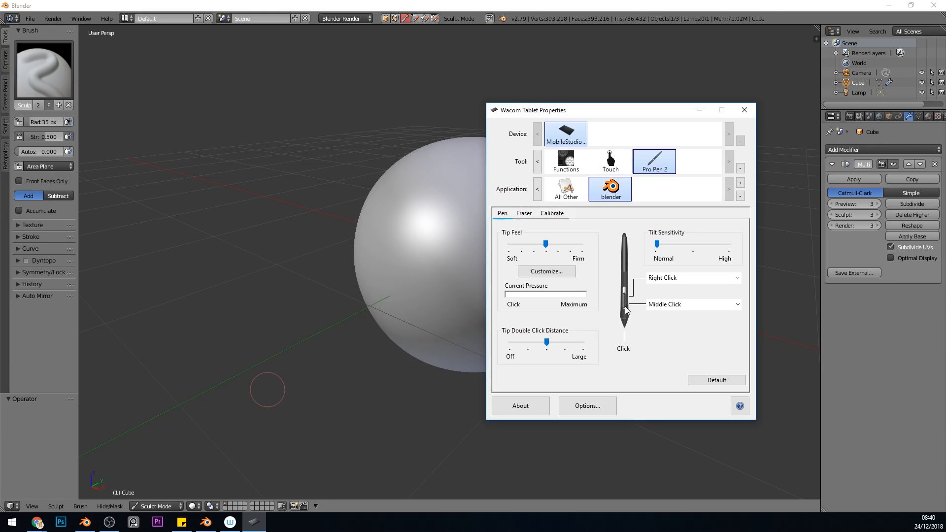
pyautogui.moveTo(664, 315)
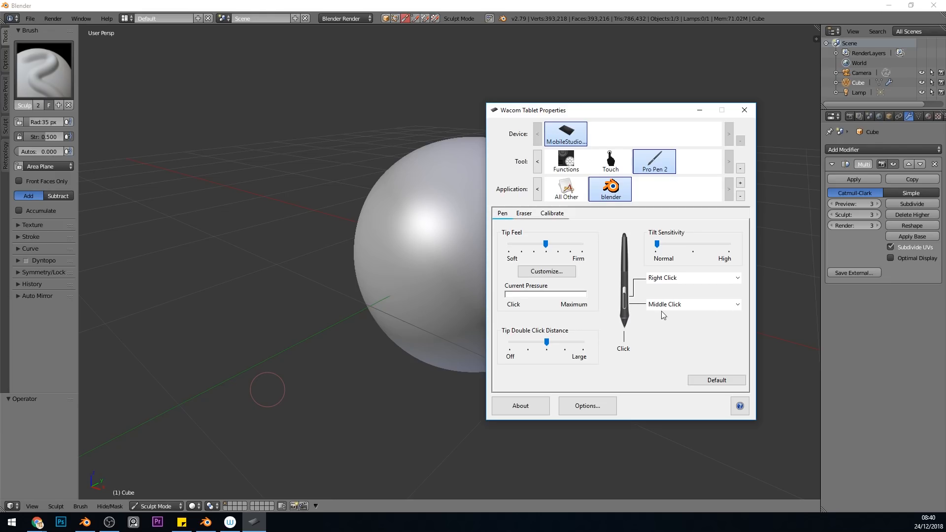
pyautogui.moveTo(741, 310)
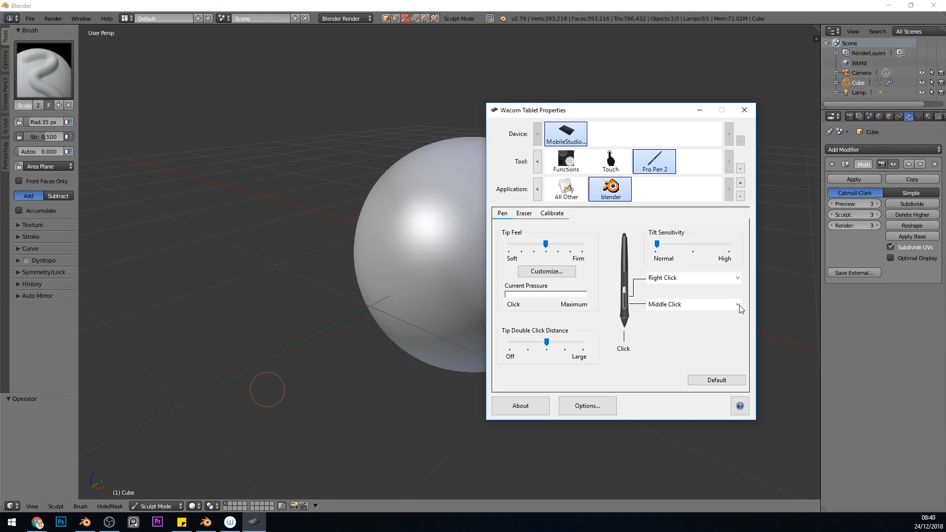
# Show the action choices for the Pro Pen 2 lower side button, with Middle Click selected
pyautogui.click(737, 304)
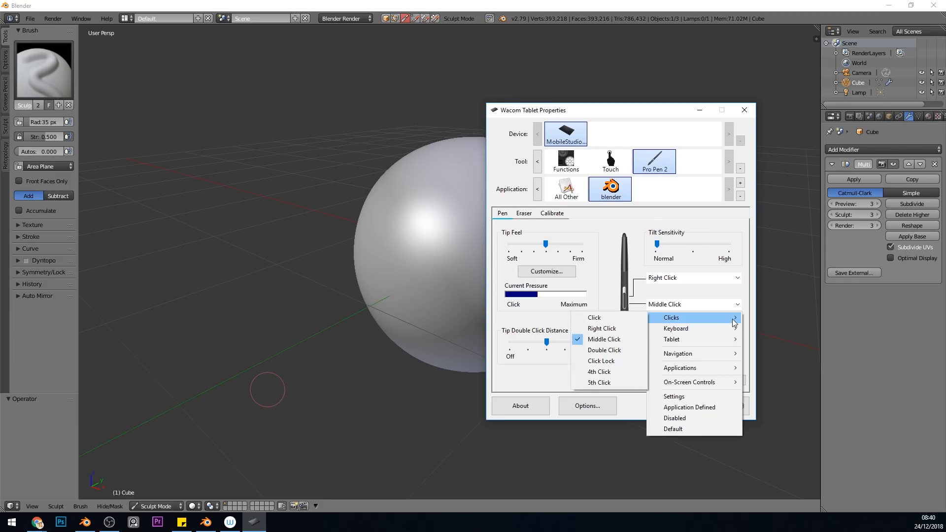
pyautogui.moveTo(612, 328)
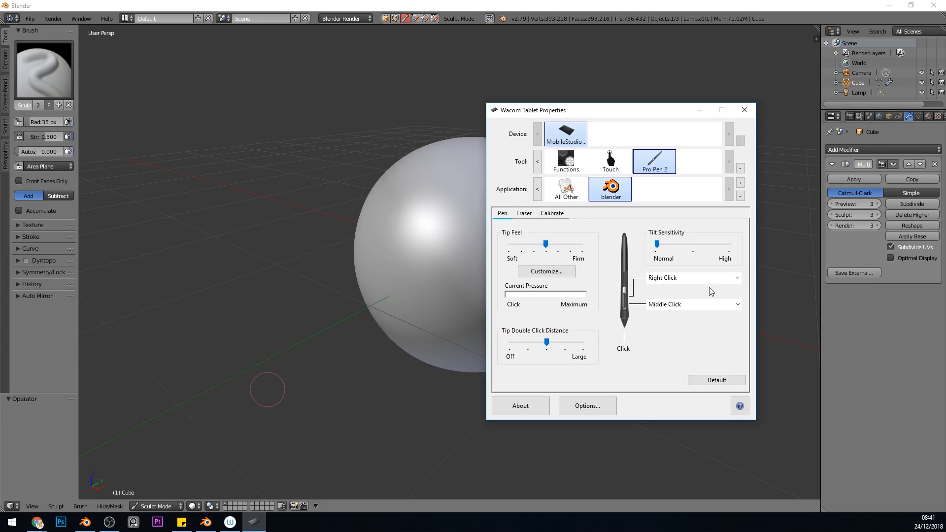
pyautogui.moveTo(701, 288)
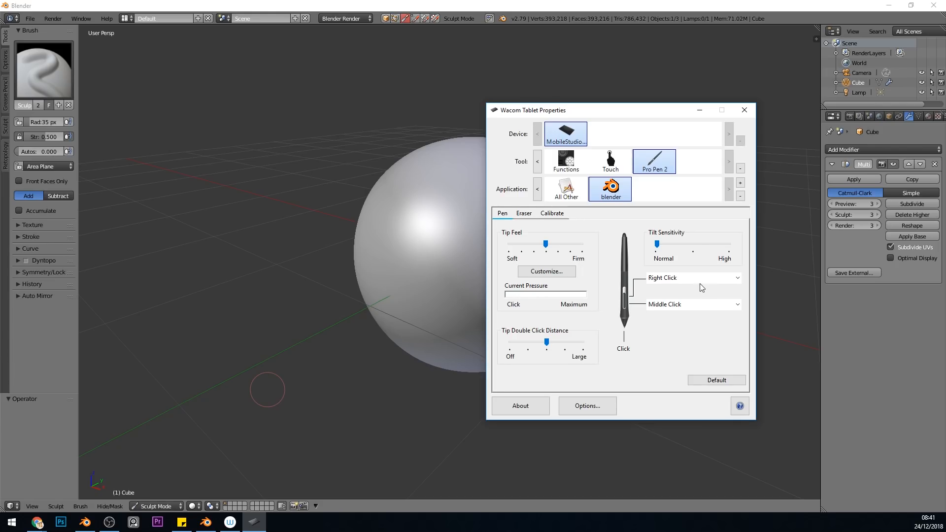
pyautogui.moveTo(724, 282)
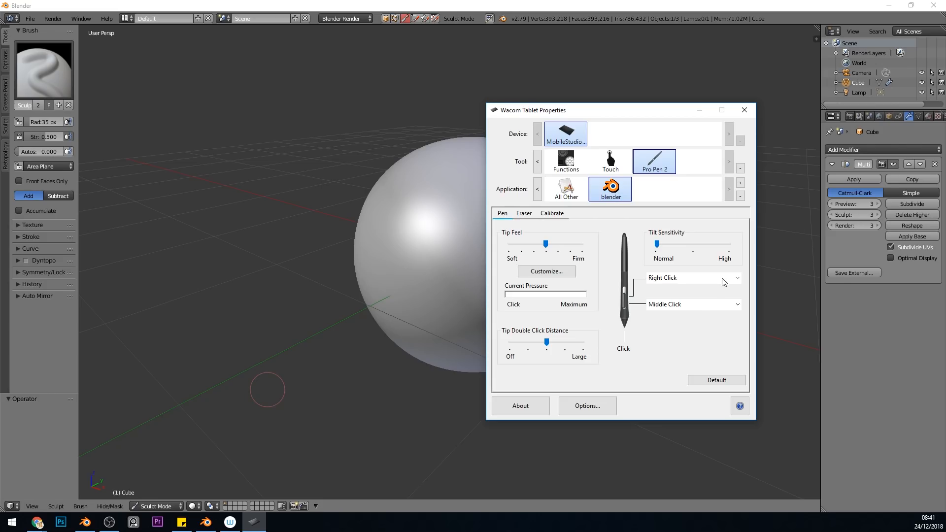
pyautogui.moveTo(721, 290)
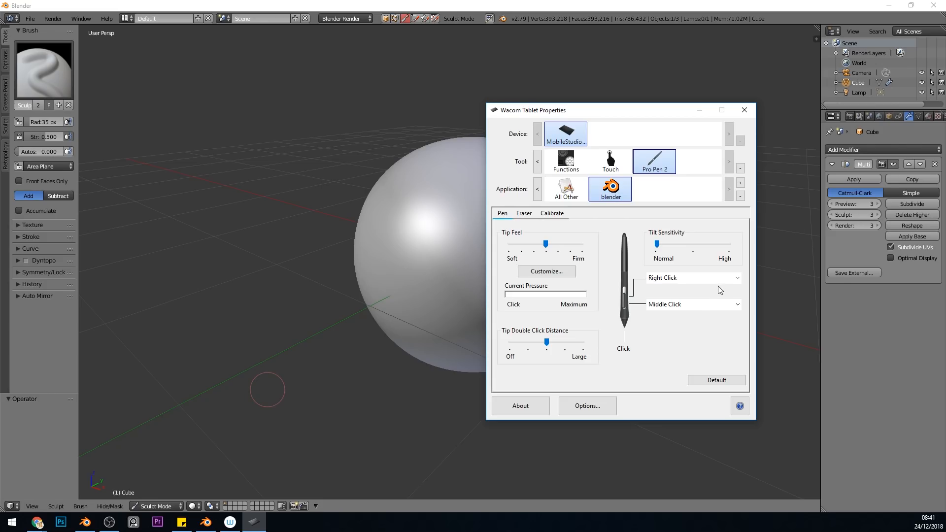
pyautogui.moveTo(631, 354)
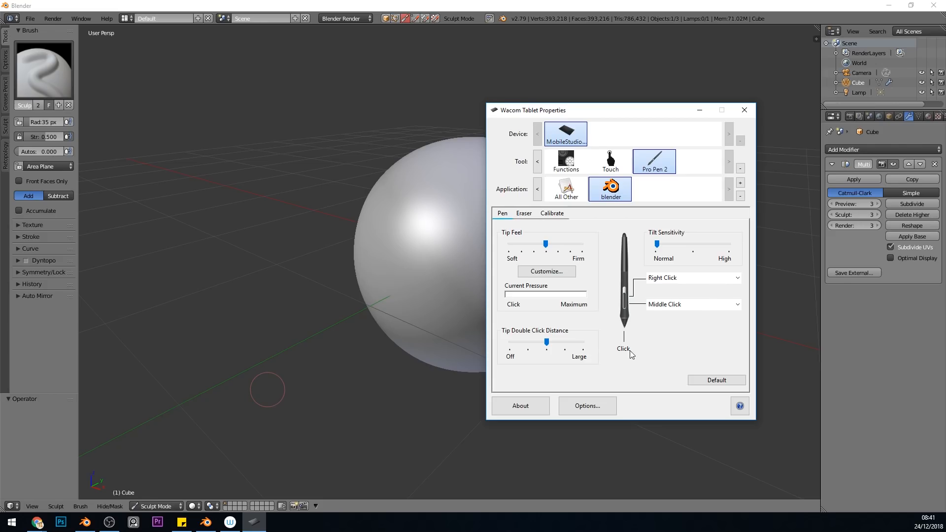
pyautogui.moveTo(644, 363)
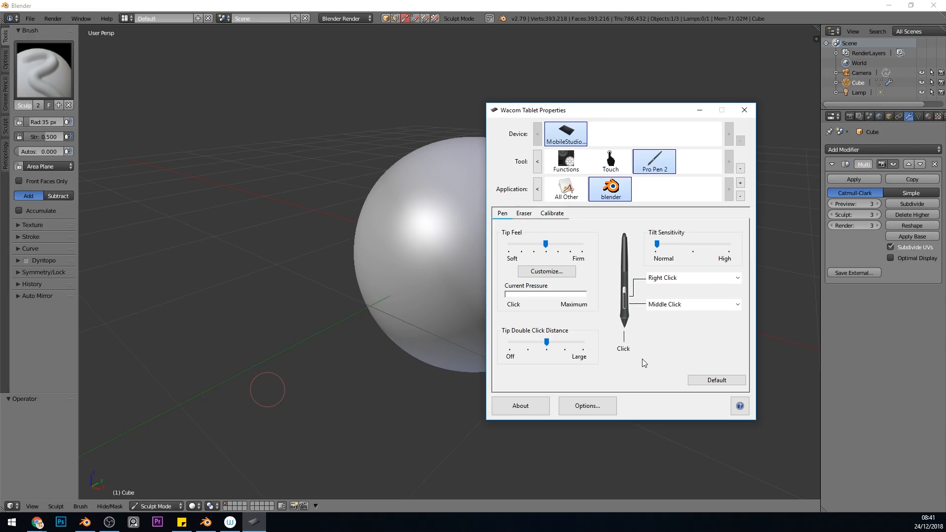
pyautogui.moveTo(662, 288)
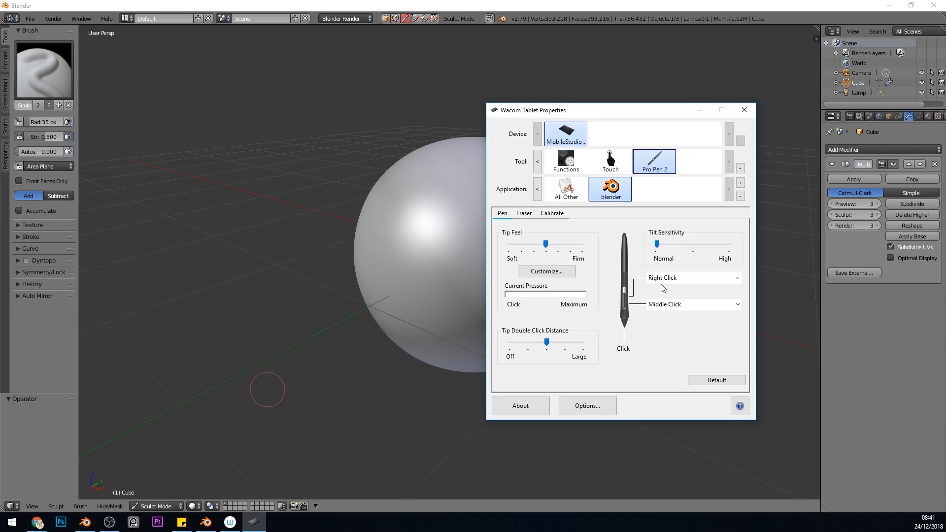
pyautogui.moveTo(718, 251)
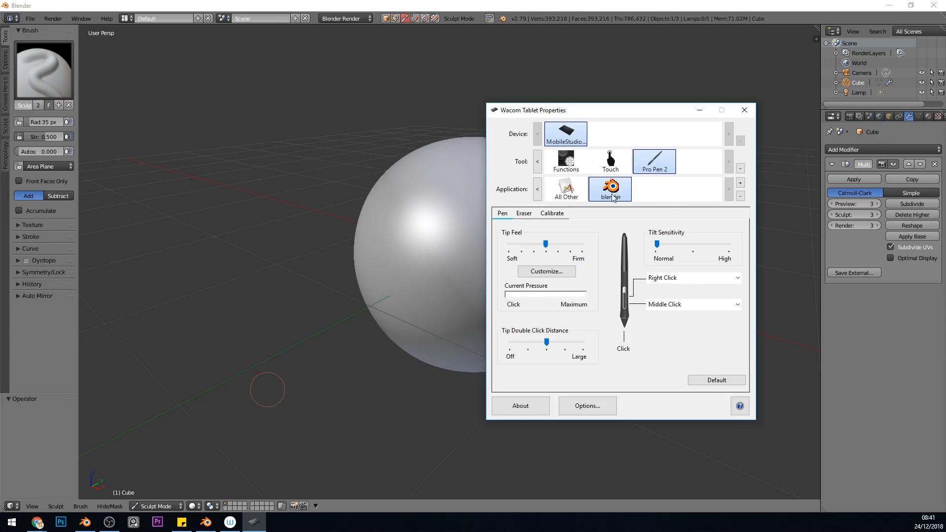
pyautogui.moveTo(615, 204)
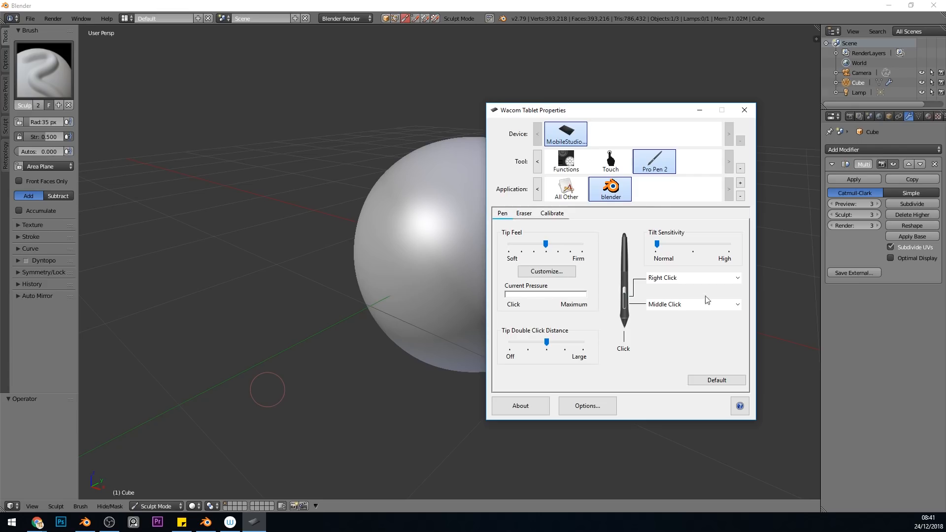
pyautogui.moveTo(666, 198)
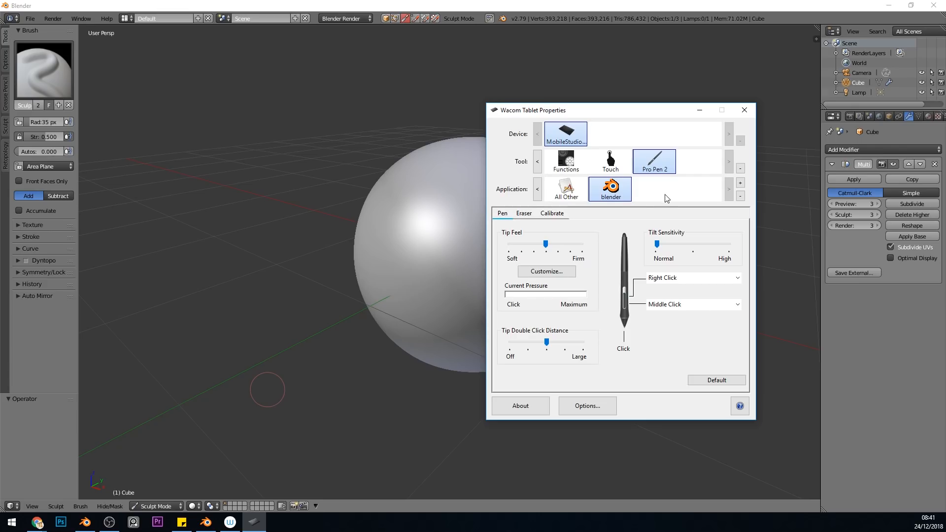
pyautogui.moveTo(687, 306)
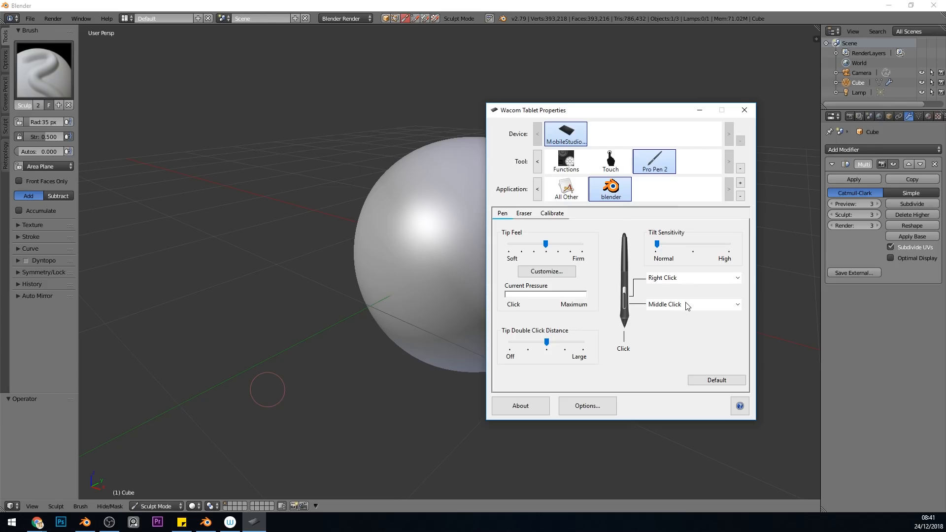
pyautogui.moveTo(671, 301)
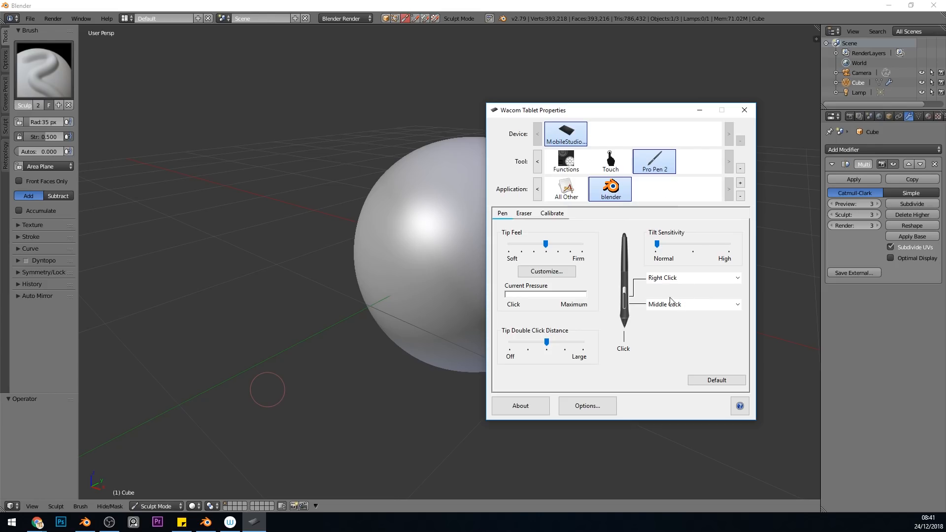
pyautogui.moveTo(692, 311)
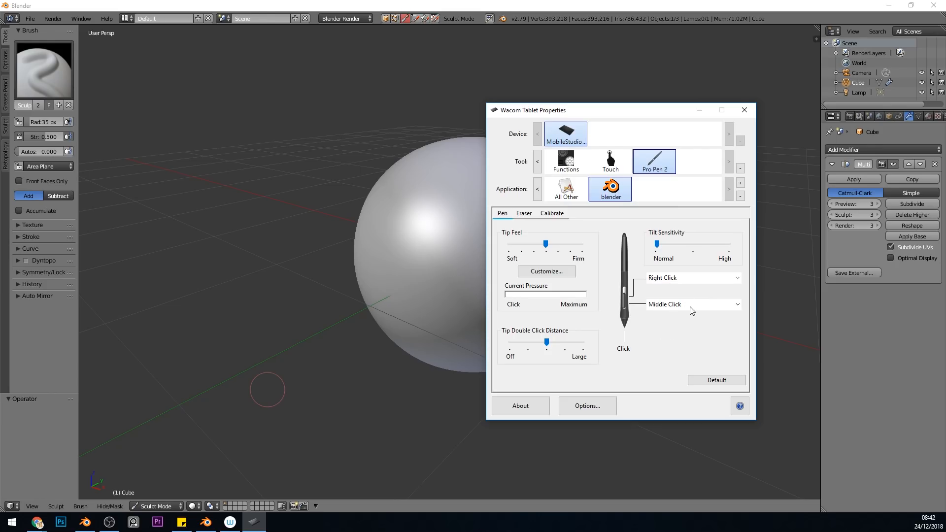
pyautogui.moveTo(688, 331)
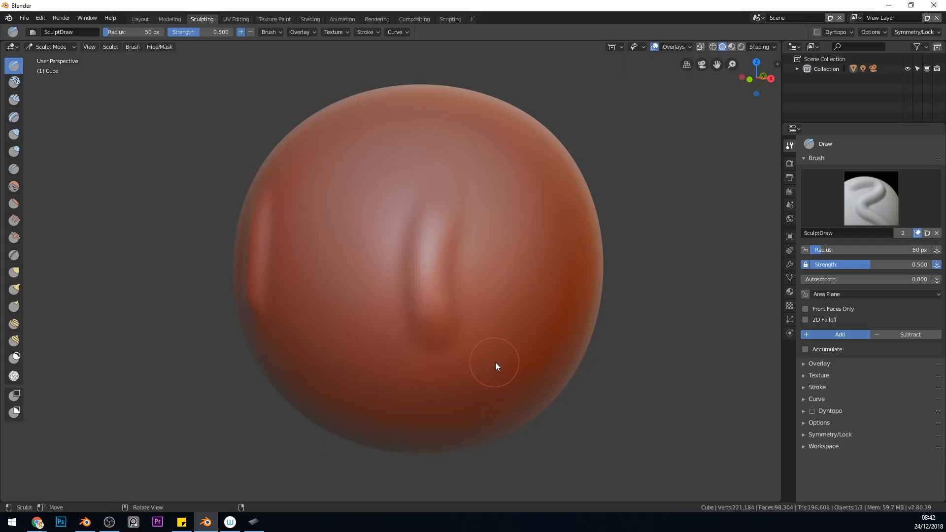
pyautogui.moveTo(520, 355)
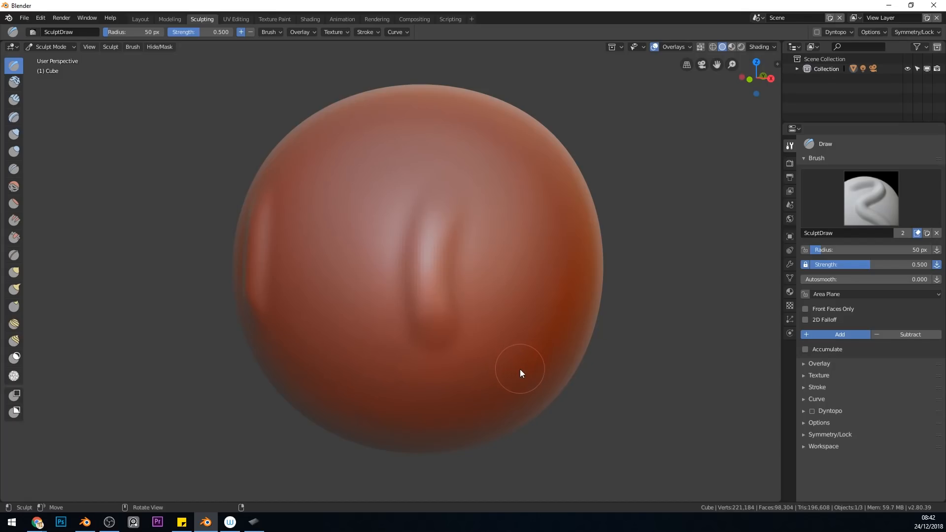
pyautogui.moveTo(556, 347)
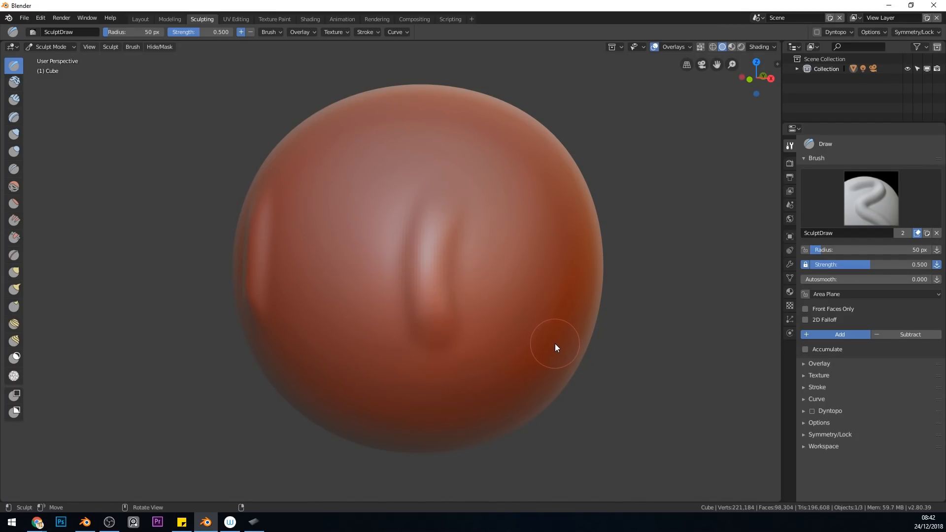
pyautogui.moveTo(470, 136)
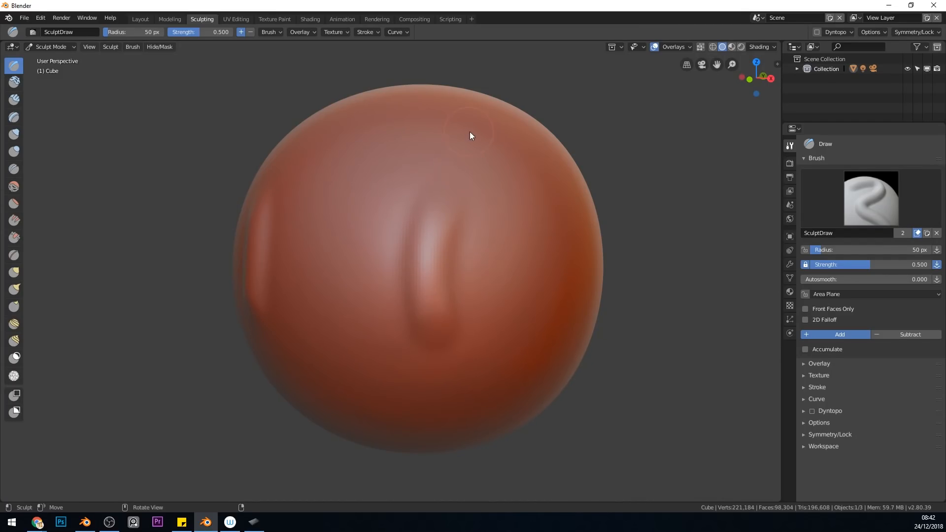
# Sculpt two curved pressure-sensitive ridges across the centre of the red sphere
pyautogui.moveTo(470, 136); pyautogui.dragTo(386, 240)
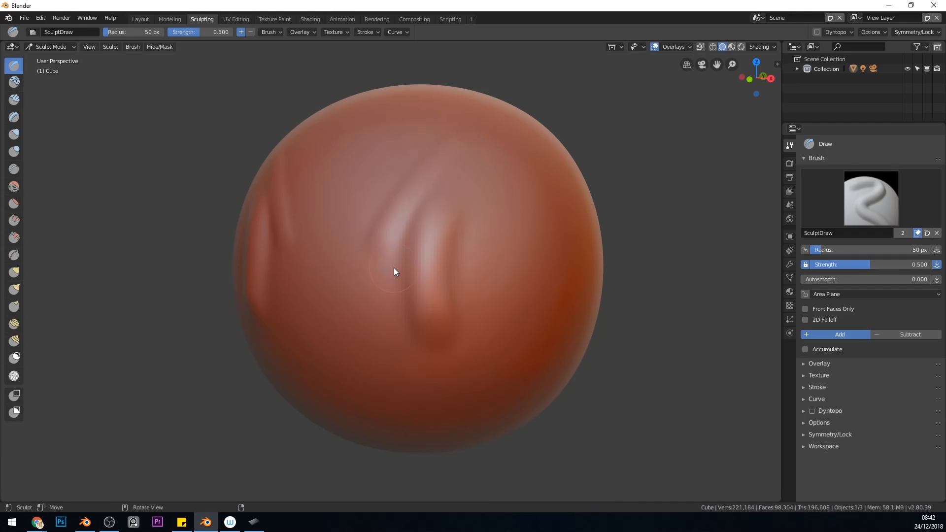
pyautogui.moveTo(392, 271); pyautogui.dragTo(431, 289)
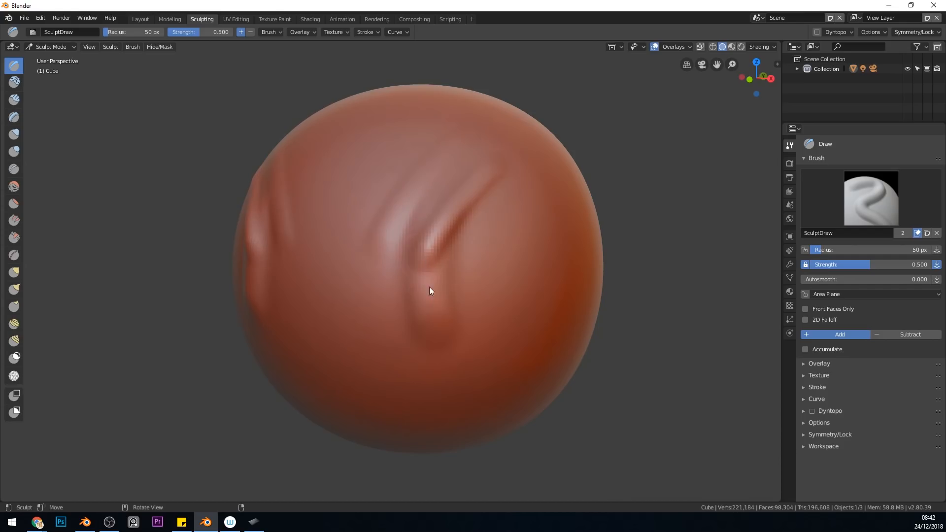
pyautogui.moveTo(473, 293)
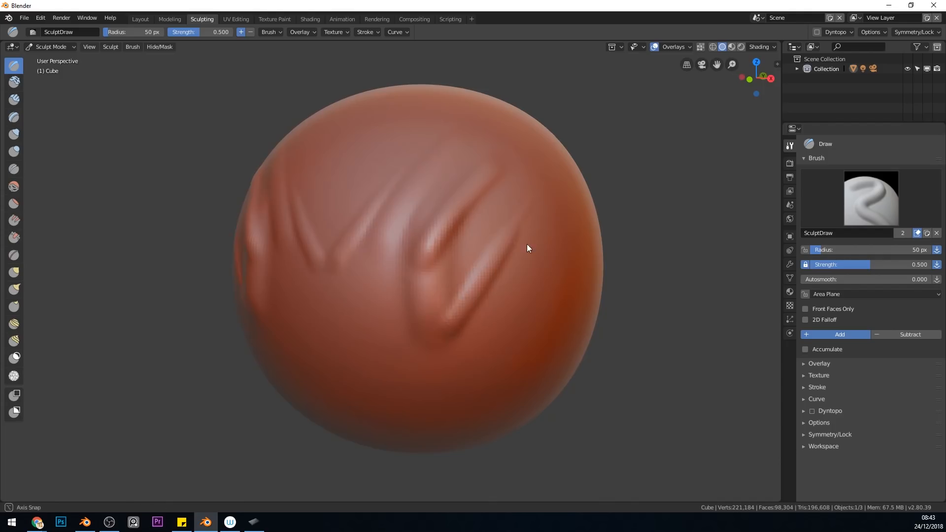
# Sculpt a looping, hooked ridge on the rotated sphere's upper right side
pyautogui.moveTo(528, 247); pyautogui.dragTo(460, 369)
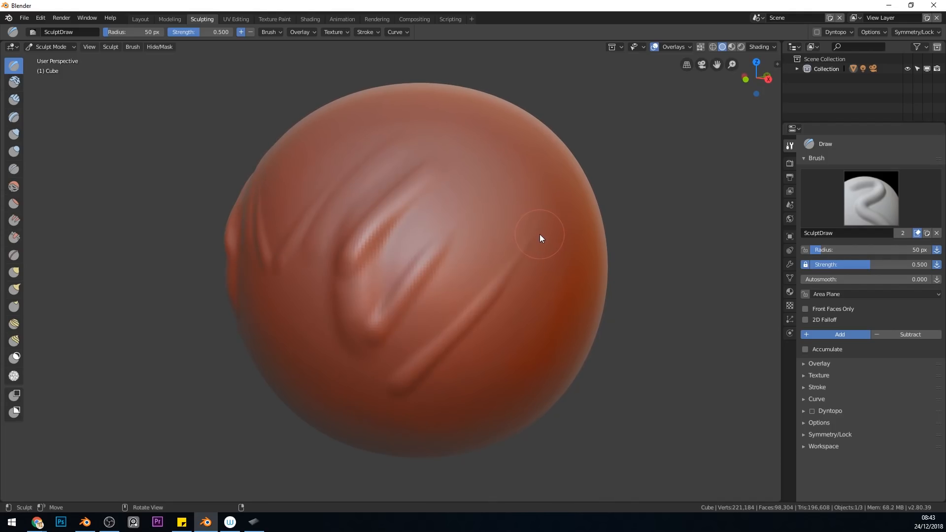
pyautogui.moveTo(540, 239); pyautogui.dragTo(492, 312)
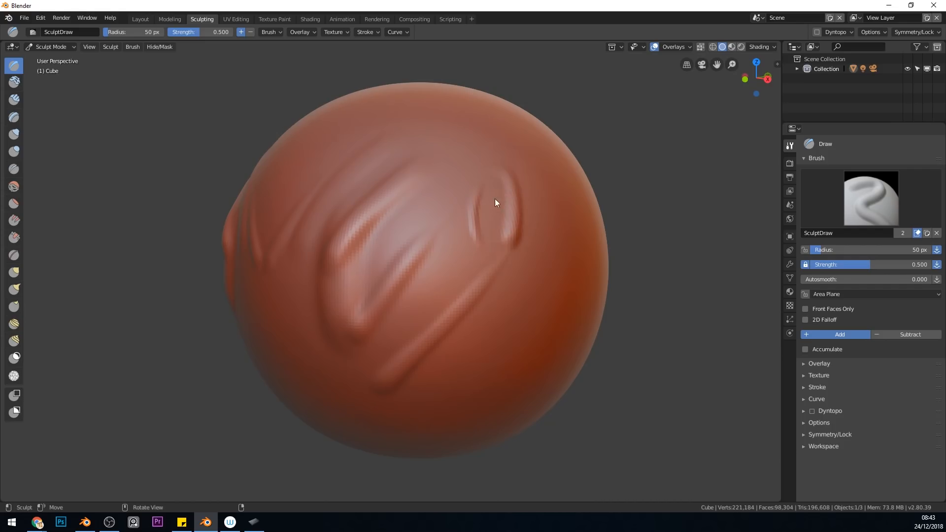
pyautogui.moveTo(494, 202); pyautogui.dragTo(486, 246)
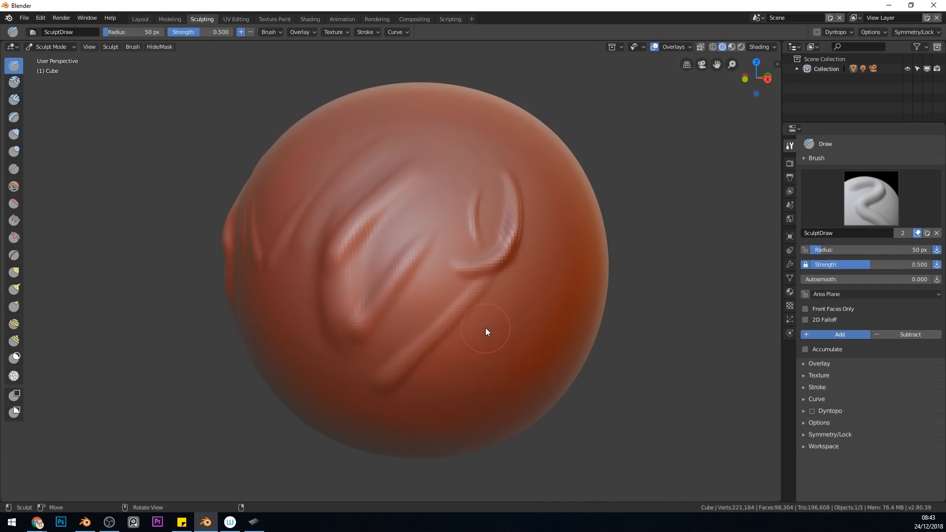
pyautogui.moveTo(540, 191)
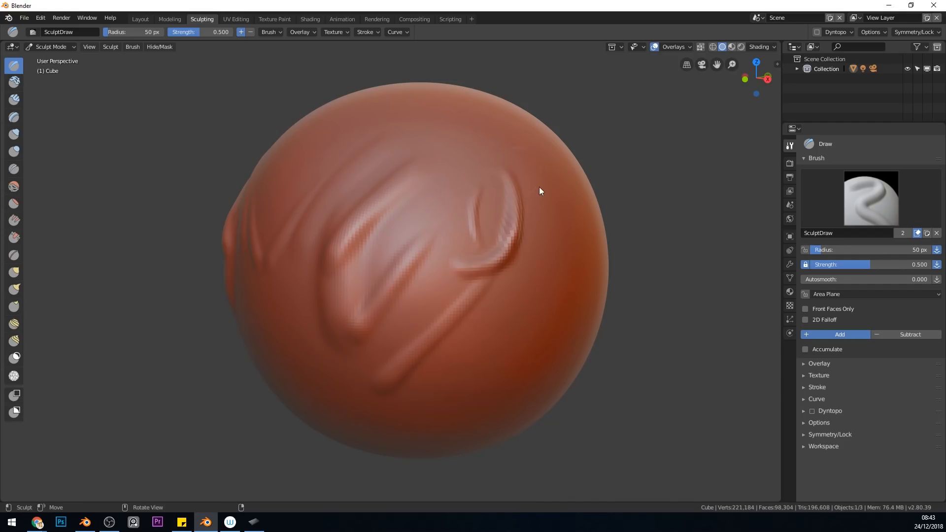
pyautogui.moveTo(542, 288)
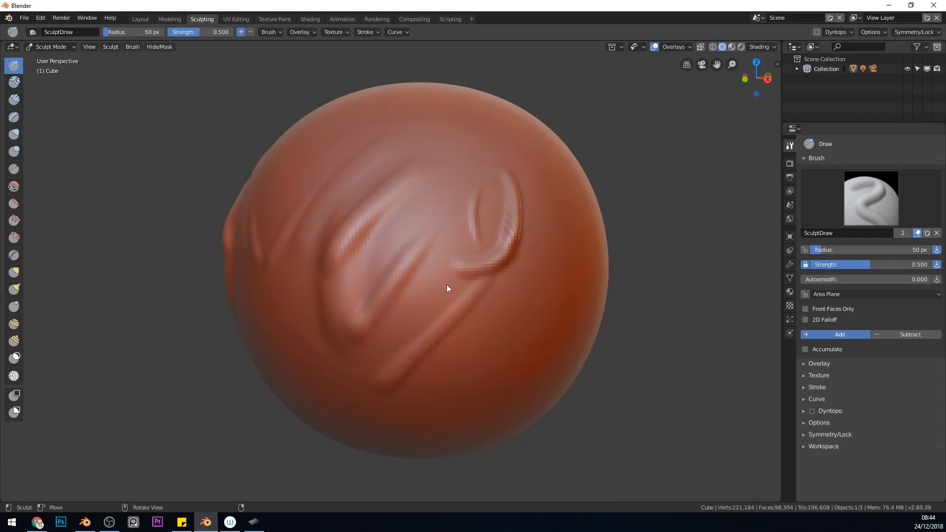
pyautogui.moveTo(570, 292)
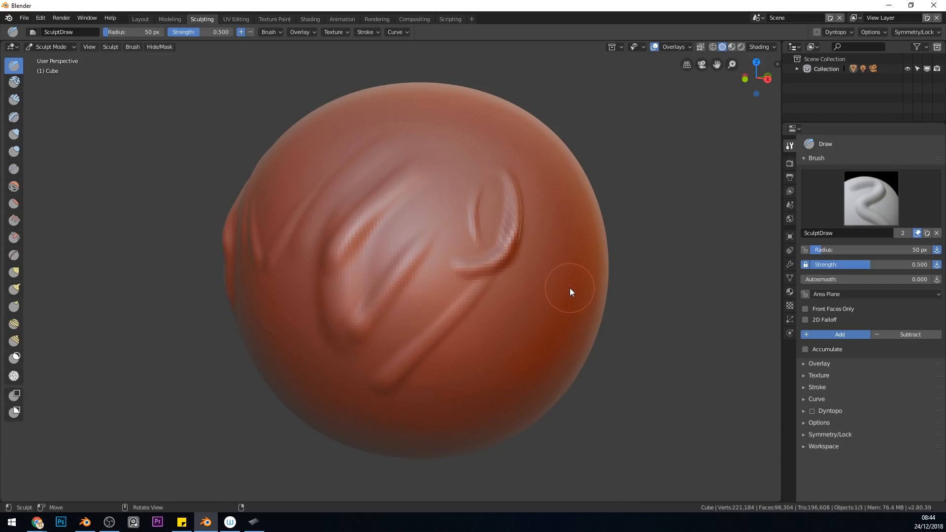
pyautogui.moveTo(568, 258)
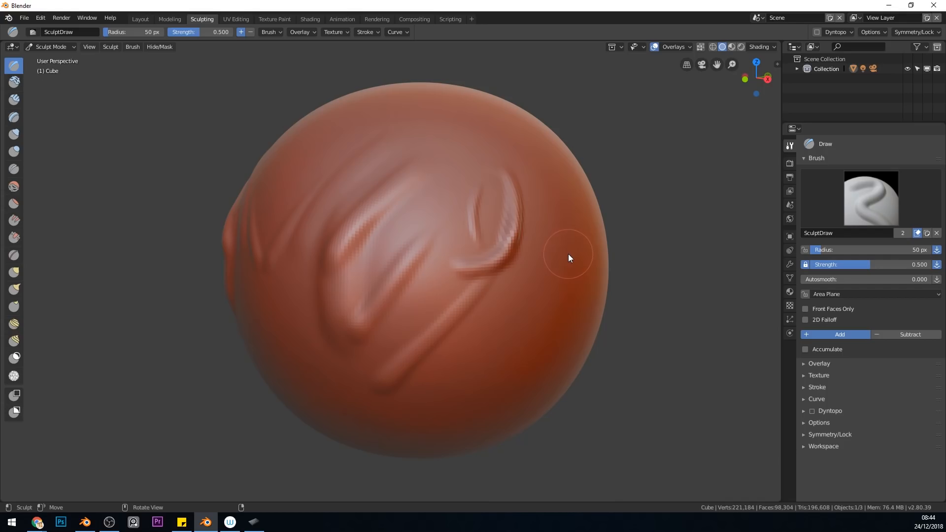
pyautogui.moveTo(572, 274)
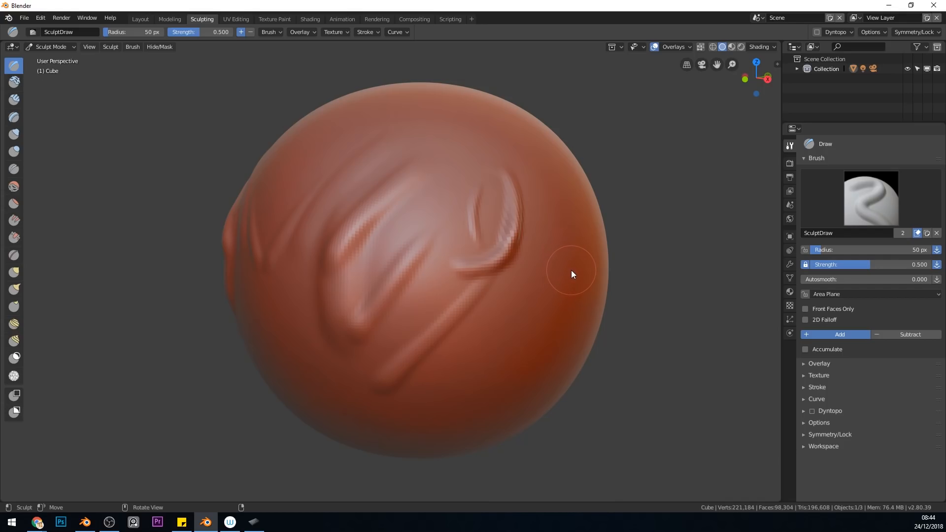
pyautogui.moveTo(572, 276)
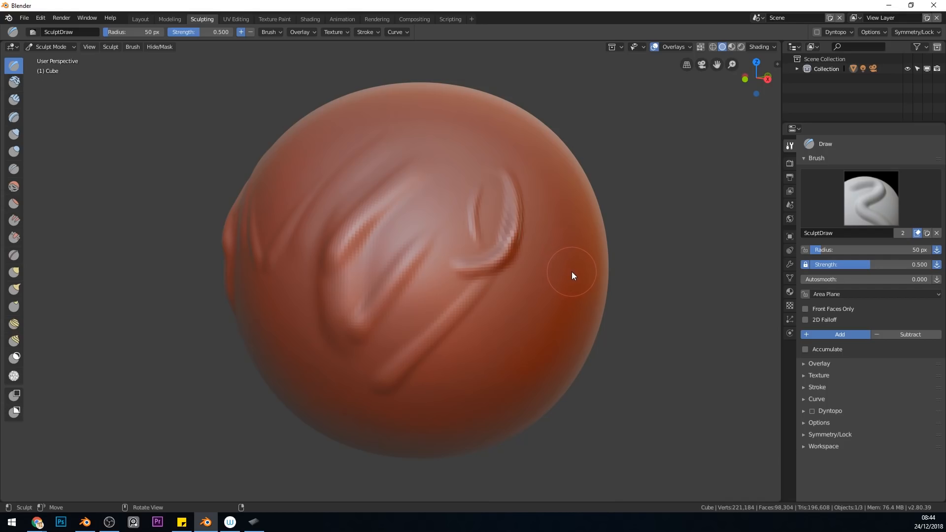